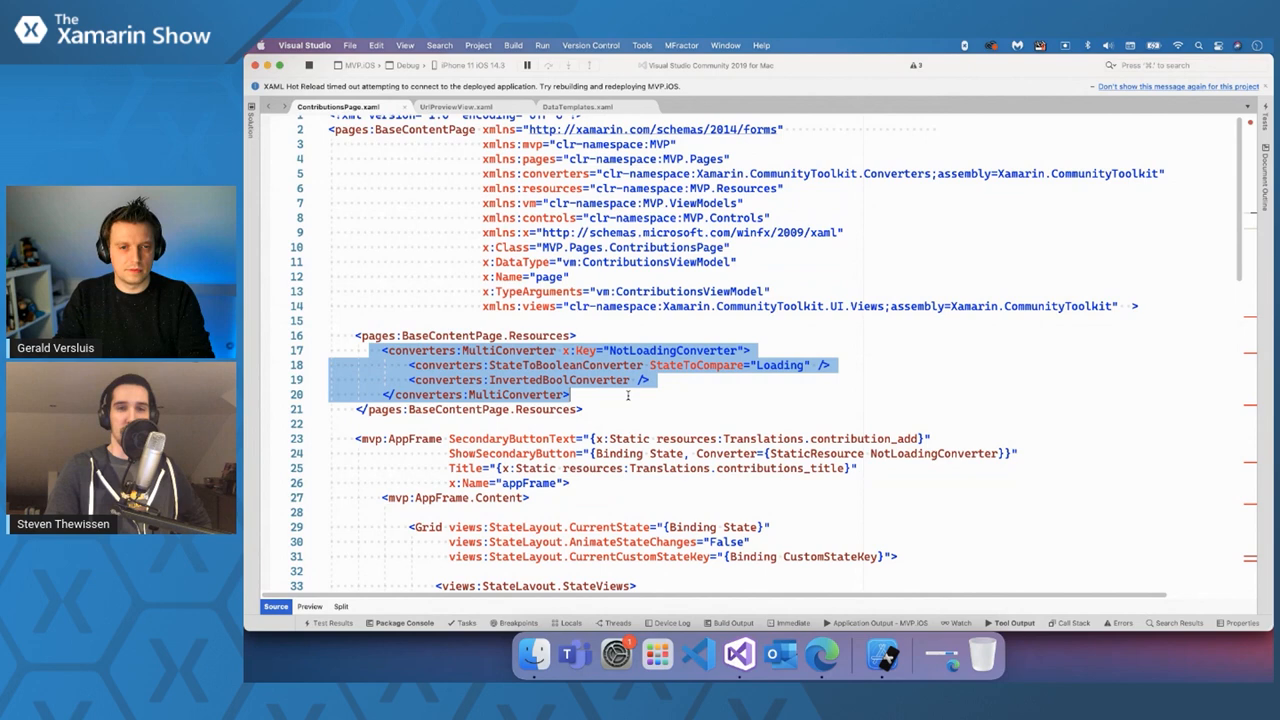
- Highlight the InvertedBoolConverter name and the Loading comparison value in the converter chain
{"action": "scroll", "scroll_direction": "down", "scroll_amount": 3}
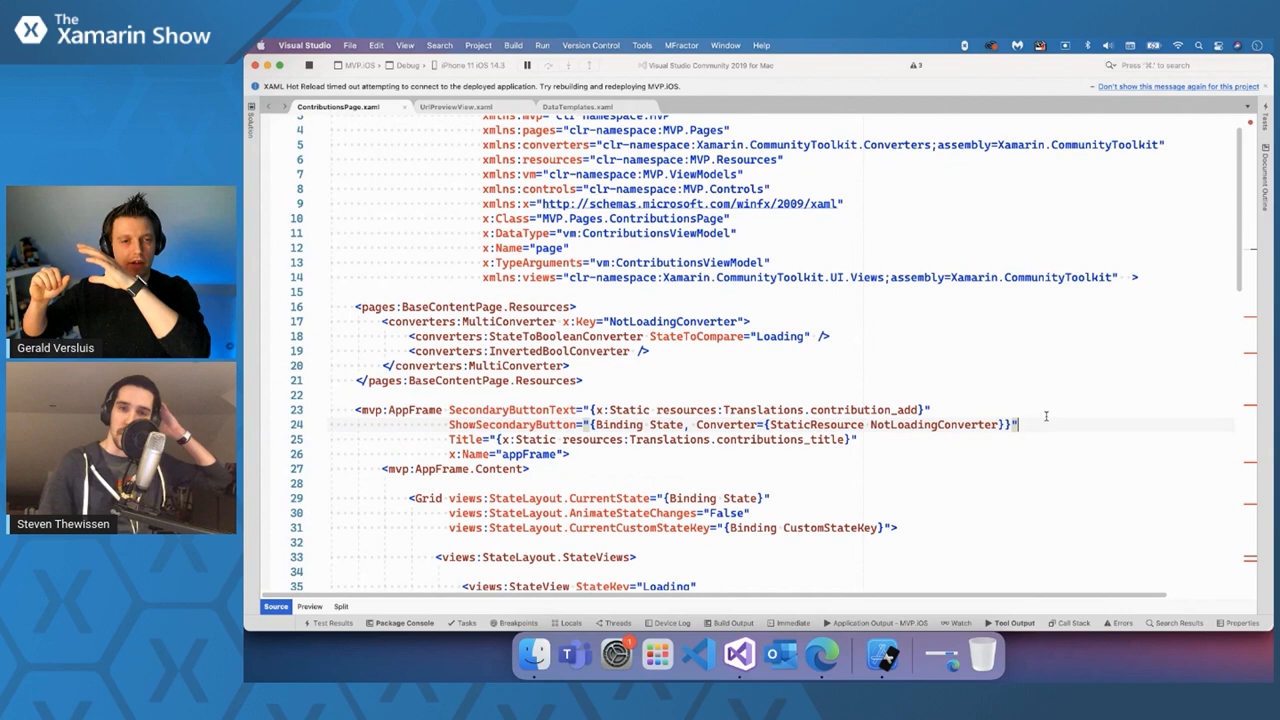
{"action": "mouse_move", "coordinate": [596, 352]}
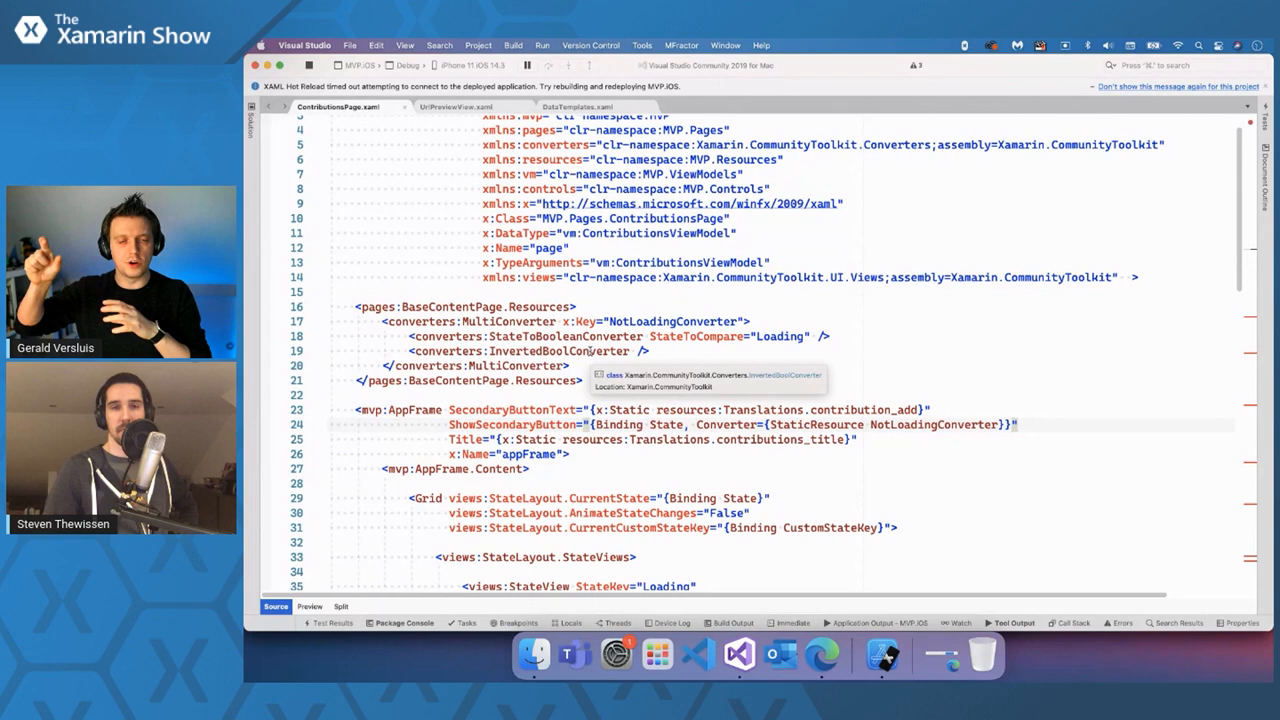
{"action": "double_click", "coordinate": [780, 336]}
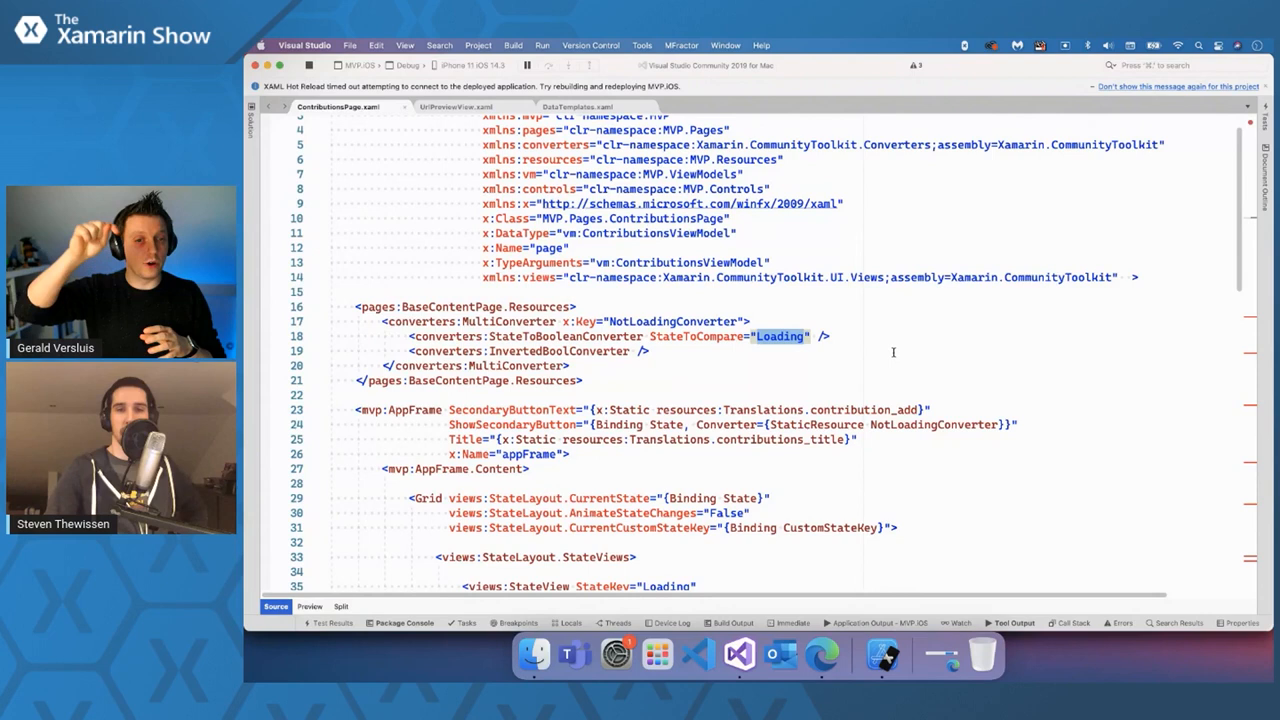
{"action": "double_click", "coordinate": [560, 352]}
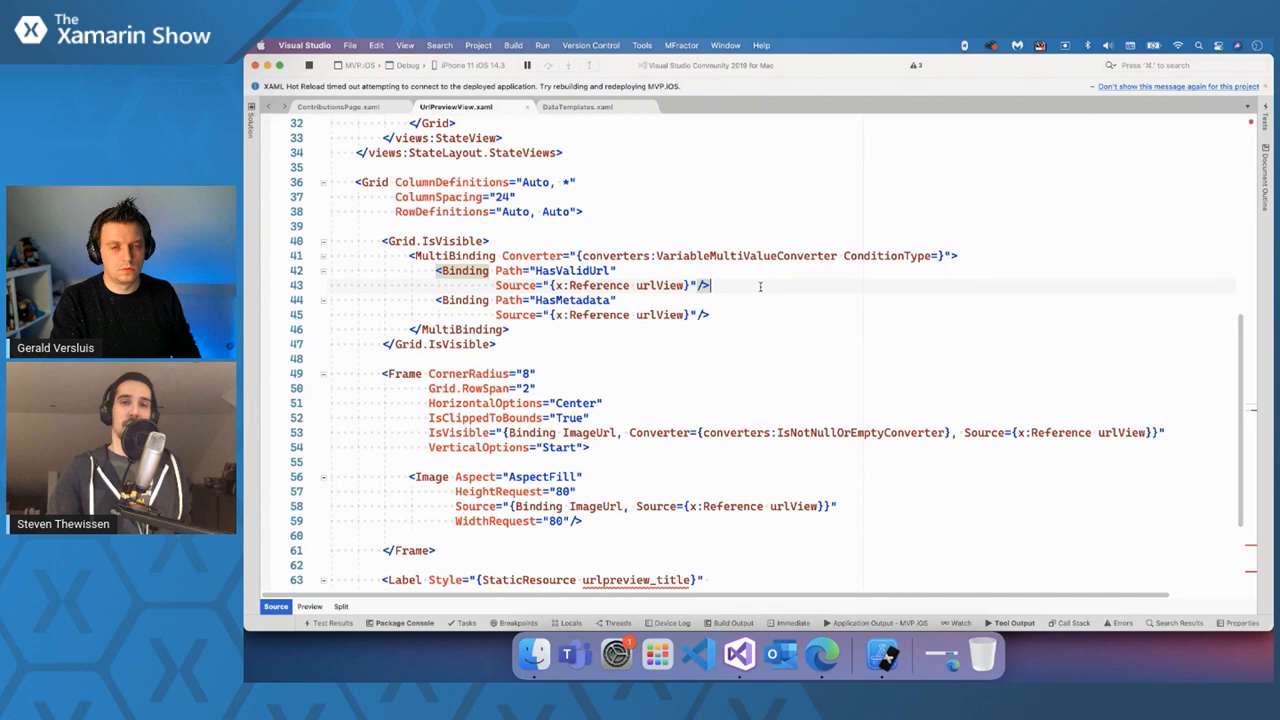
{"action": "mouse_move", "coordinate": [536, 256]}
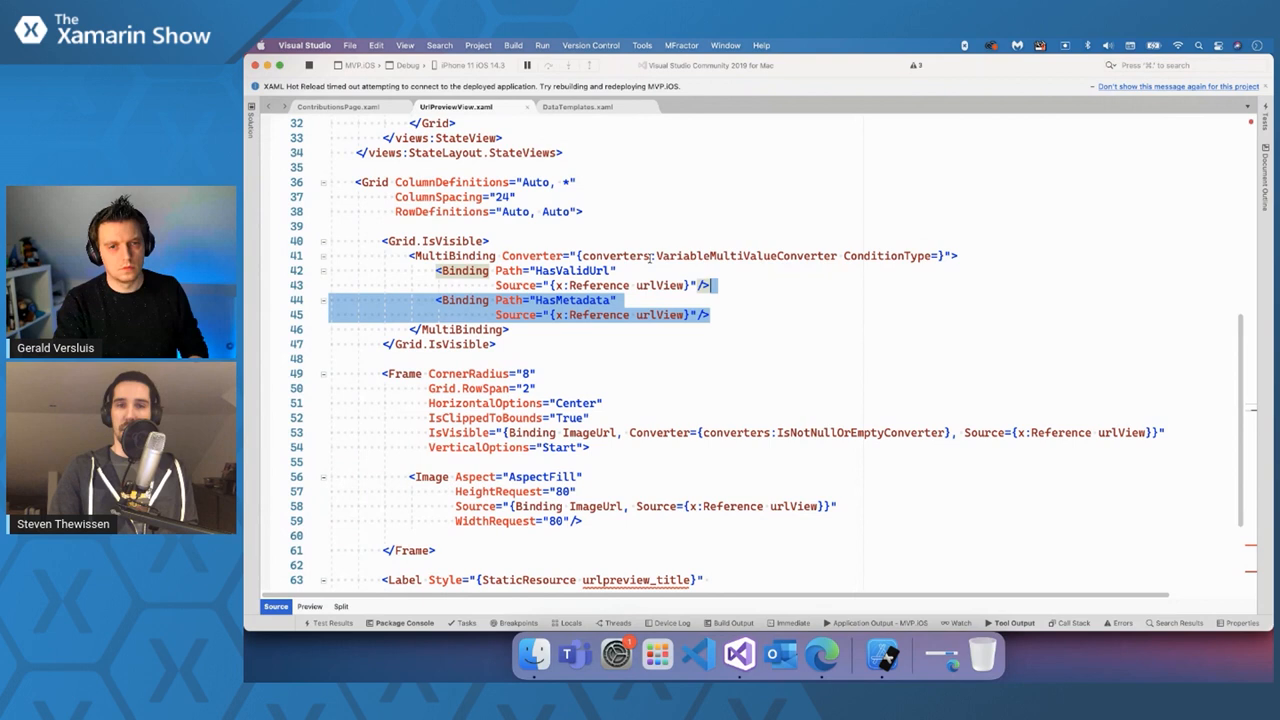
- Set the VariableMultiValueConverter to ConditionType=Exact with Count=1
{"action": "left_click", "coordinate": [944, 256]}
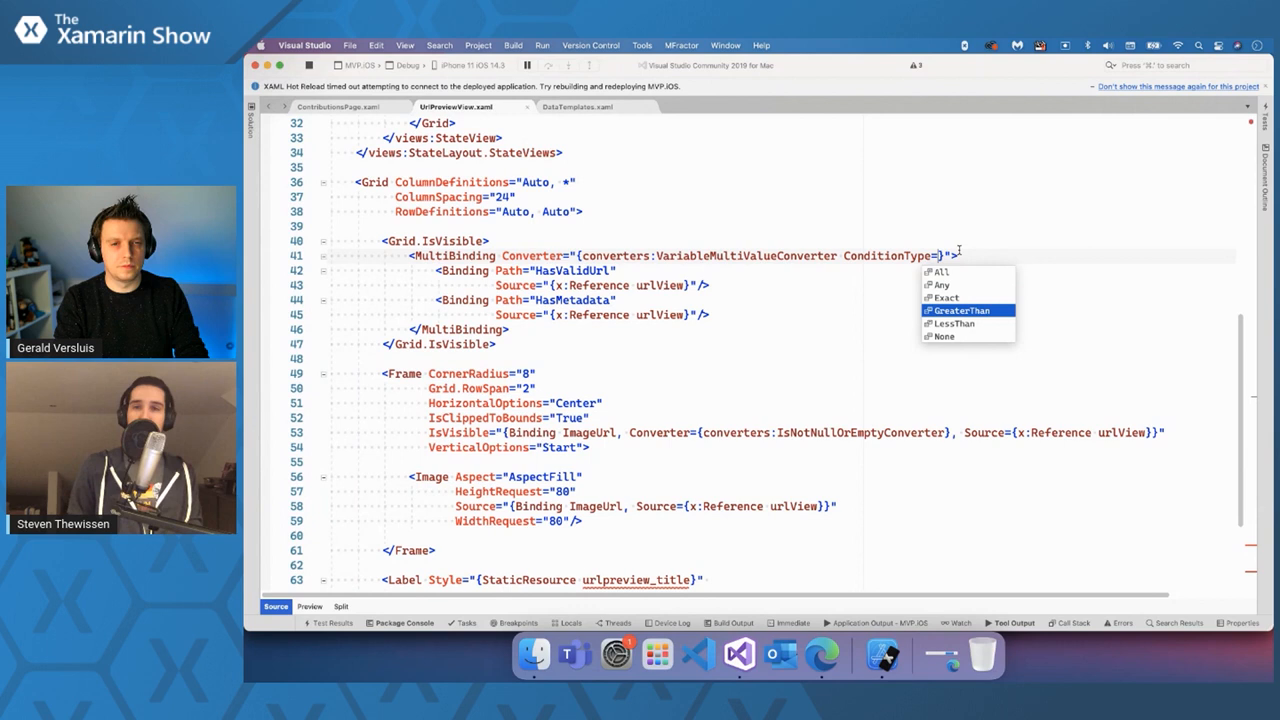
{"action": "mouse_move", "coordinate": [944, 336]}
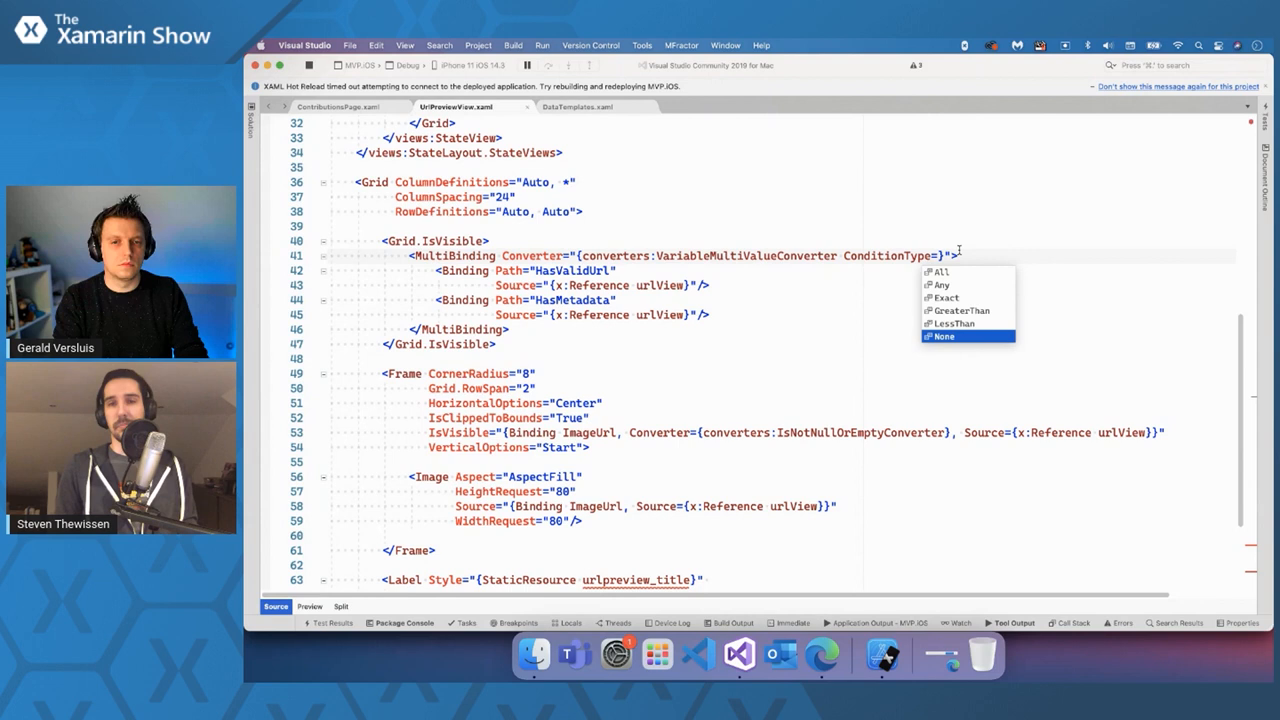
{"action": "left_click", "coordinate": [944, 296]}
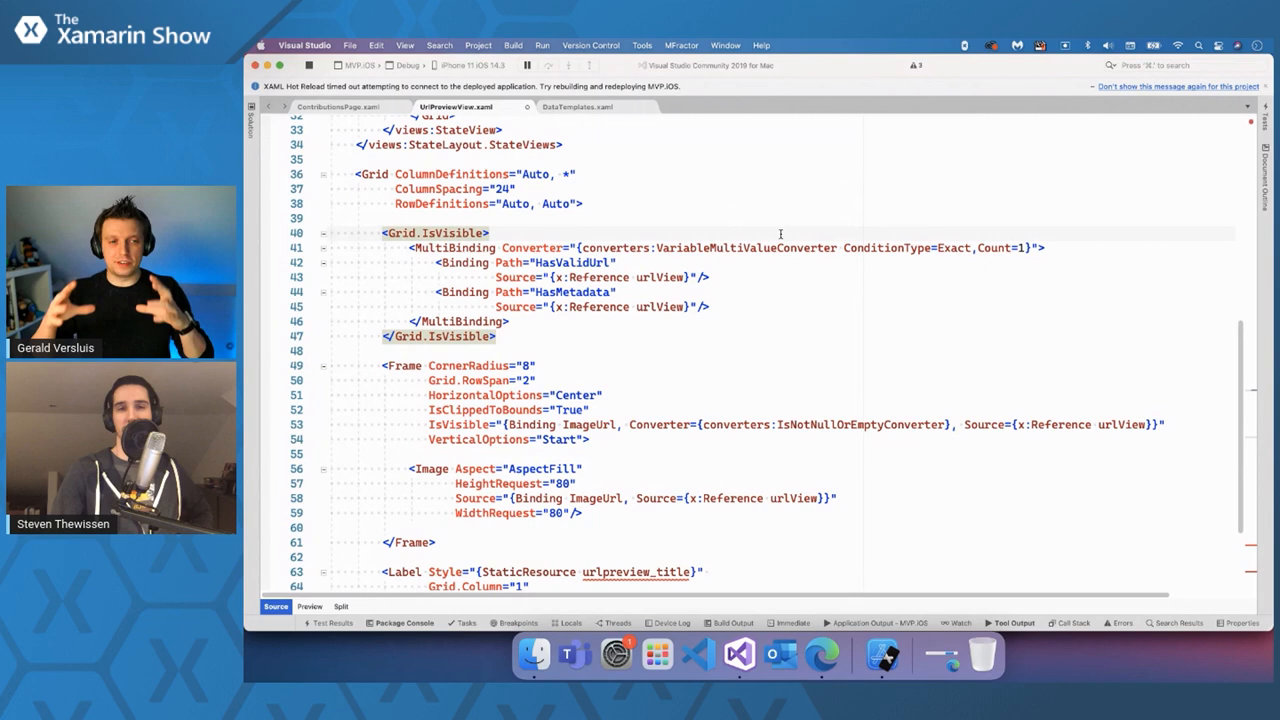
{"action": "mouse_move", "coordinate": [812, 224]}
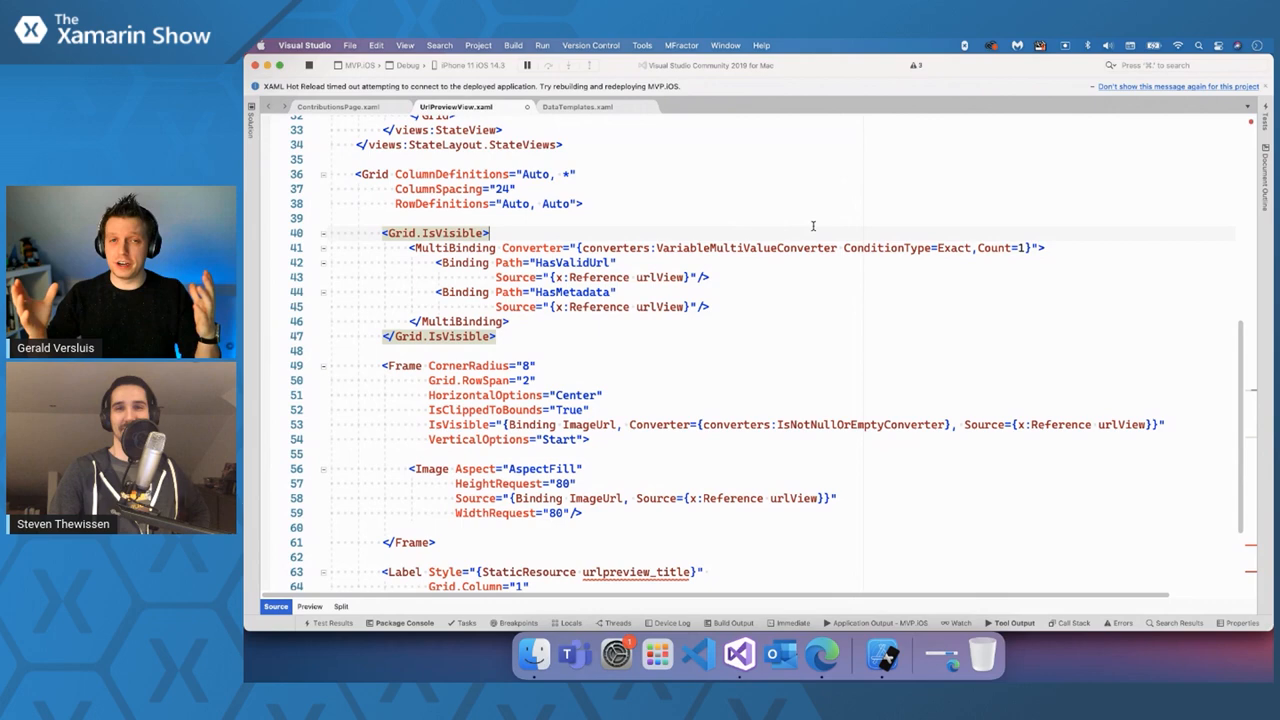